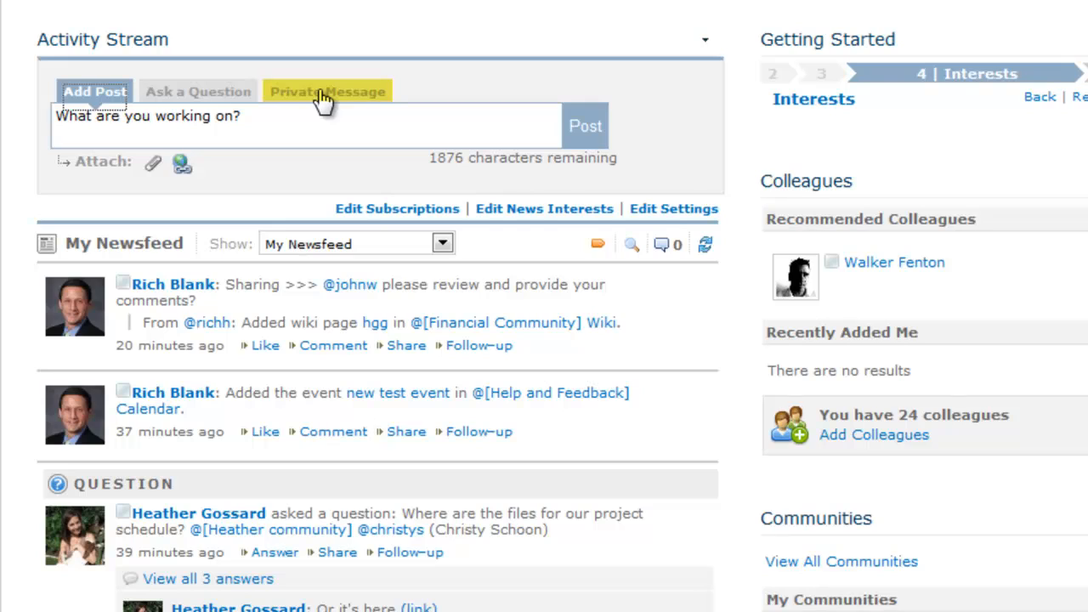
pyautogui.moveTo(326, 92)
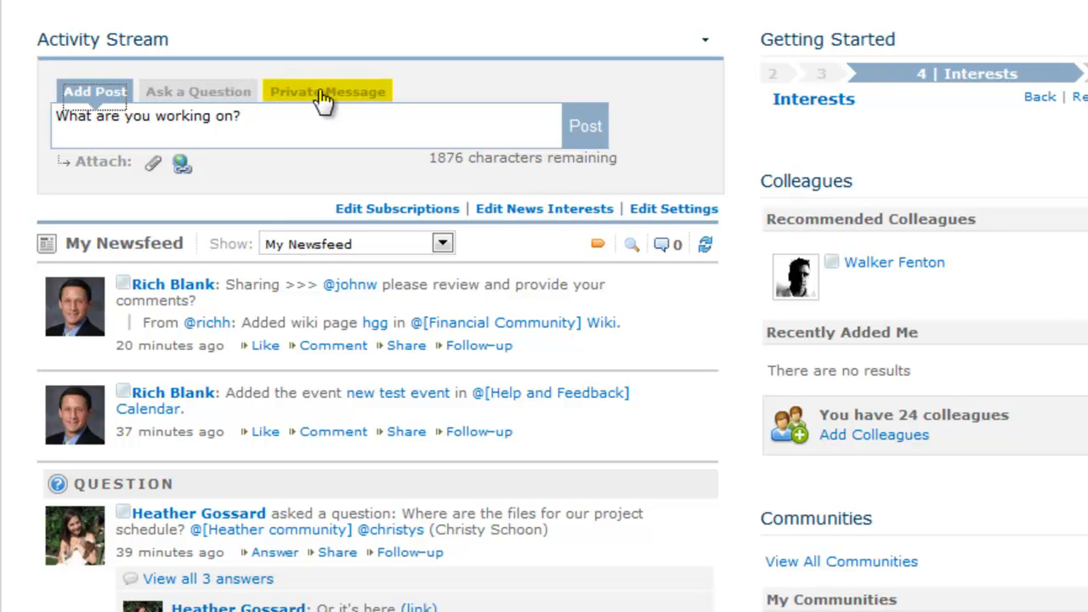
pyautogui.click(327, 92)
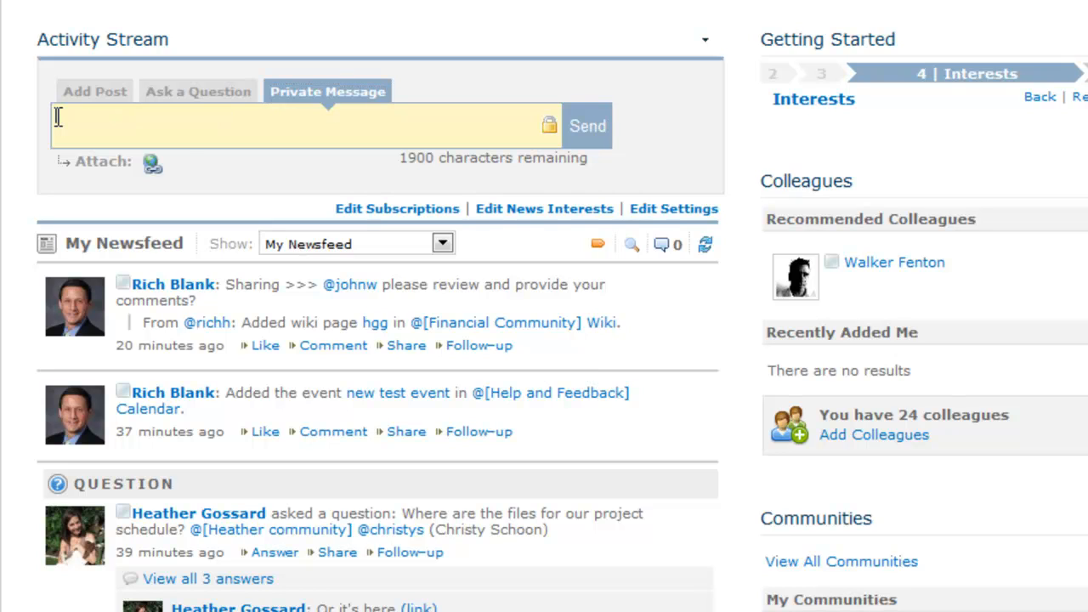
pyautogui.write('@l')
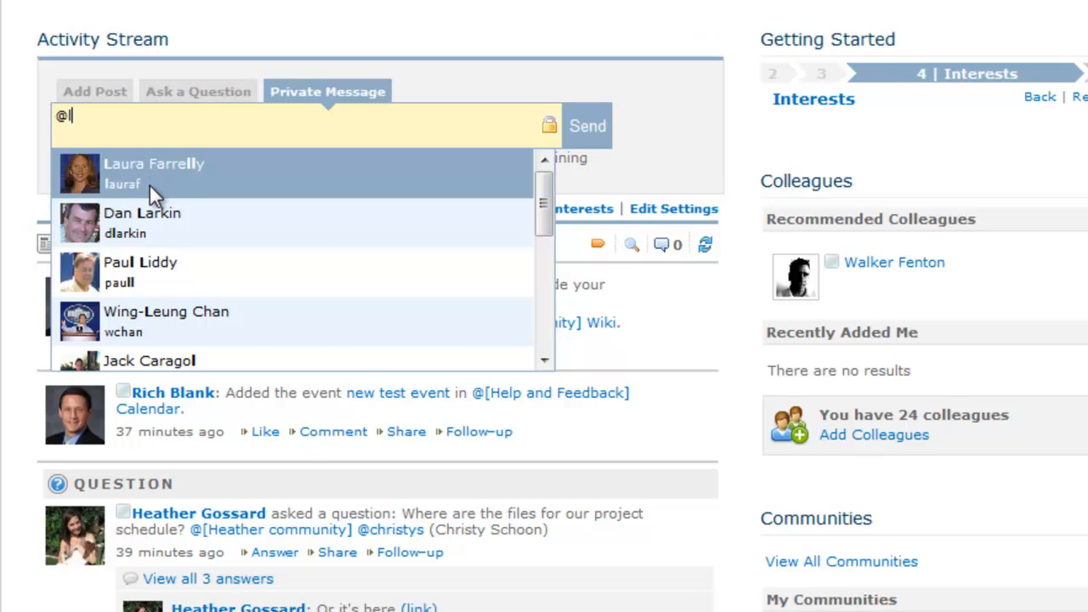
pyautogui.click(153, 174)
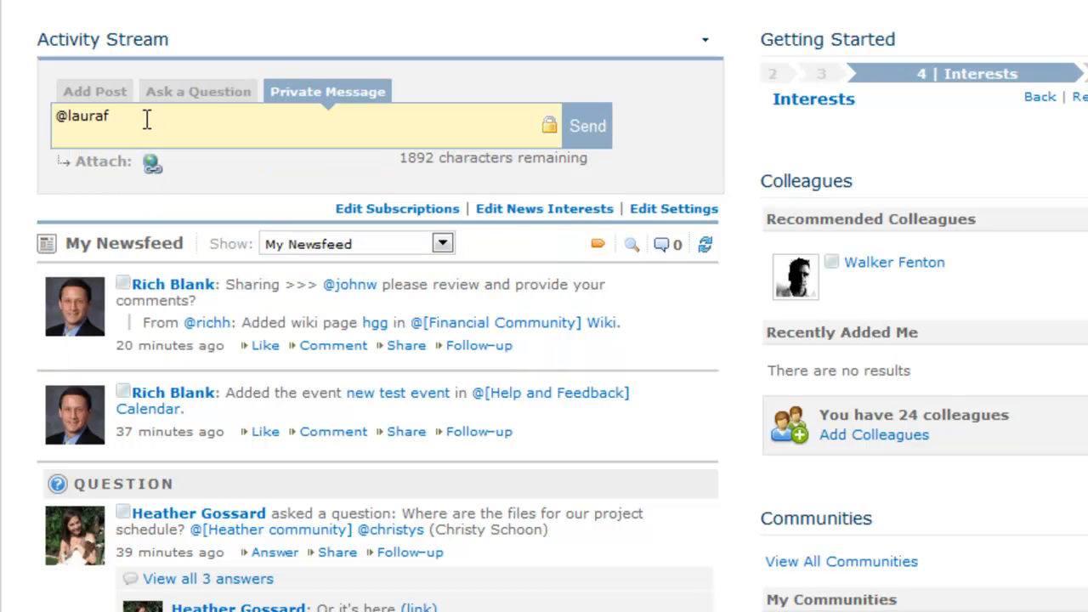
pyautogui.write('I am shooting a')
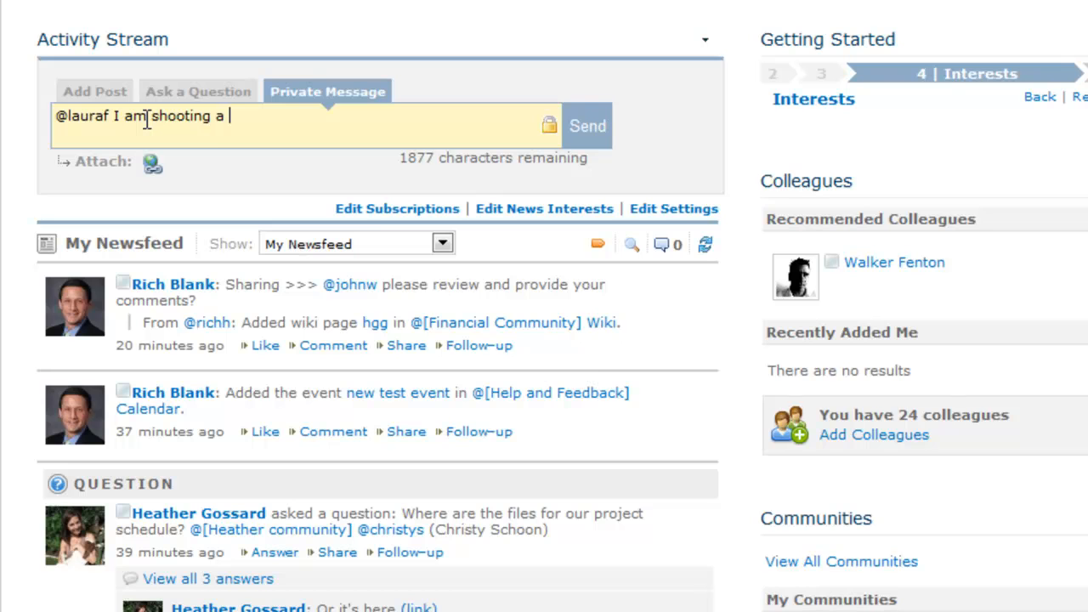
pyautogui.write('video tutorial')
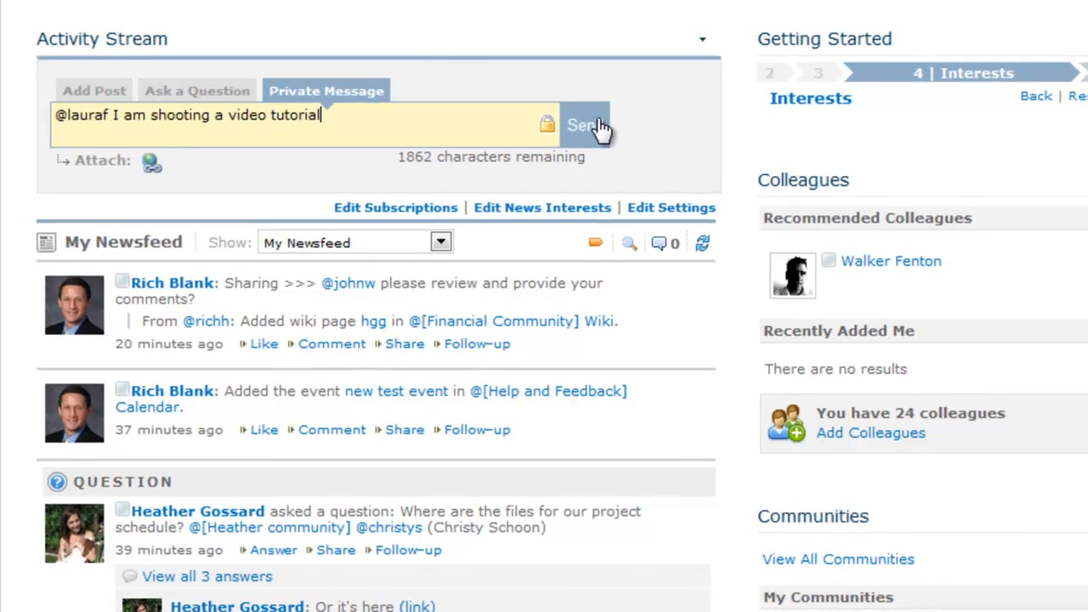
pyautogui.click(585, 124)
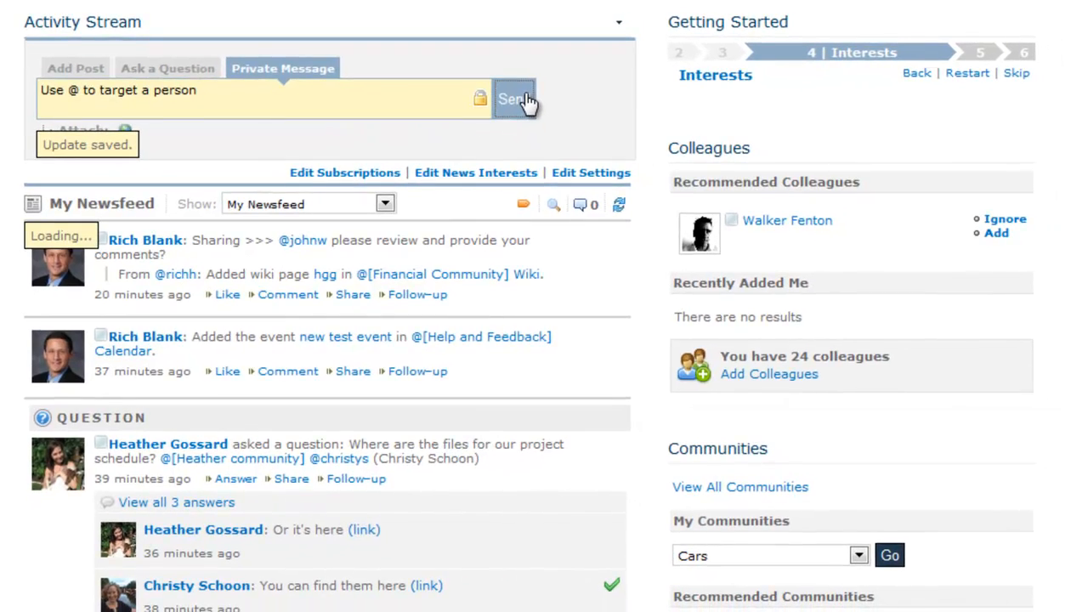
pyautogui.click(514, 98)
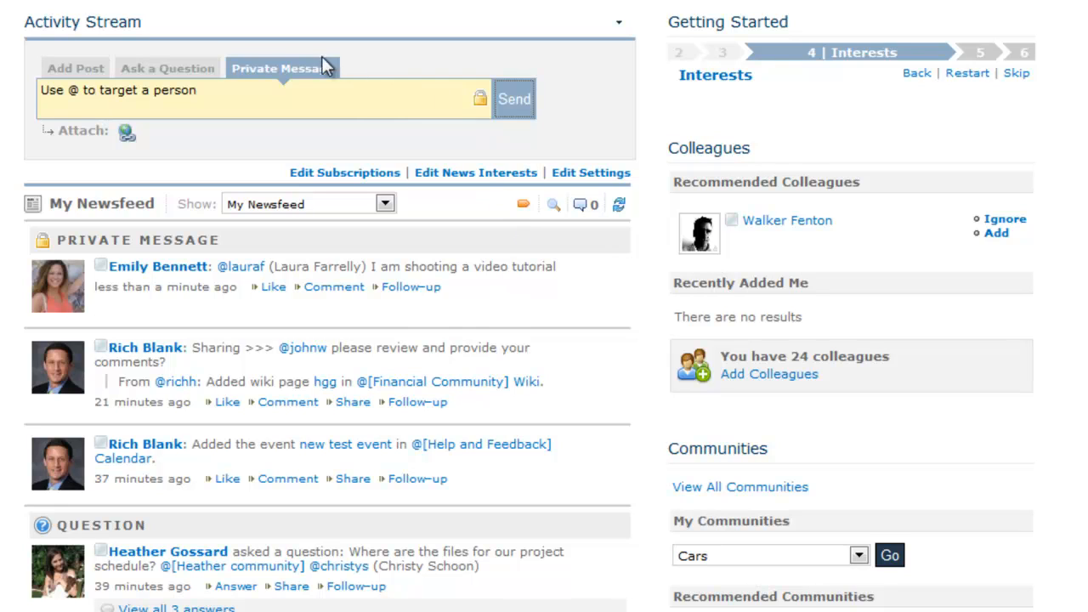
# Publish a multiline post with "how many characters remain", "paragraphs" and "-bullet points" lines
pyautogui.click(75, 68)
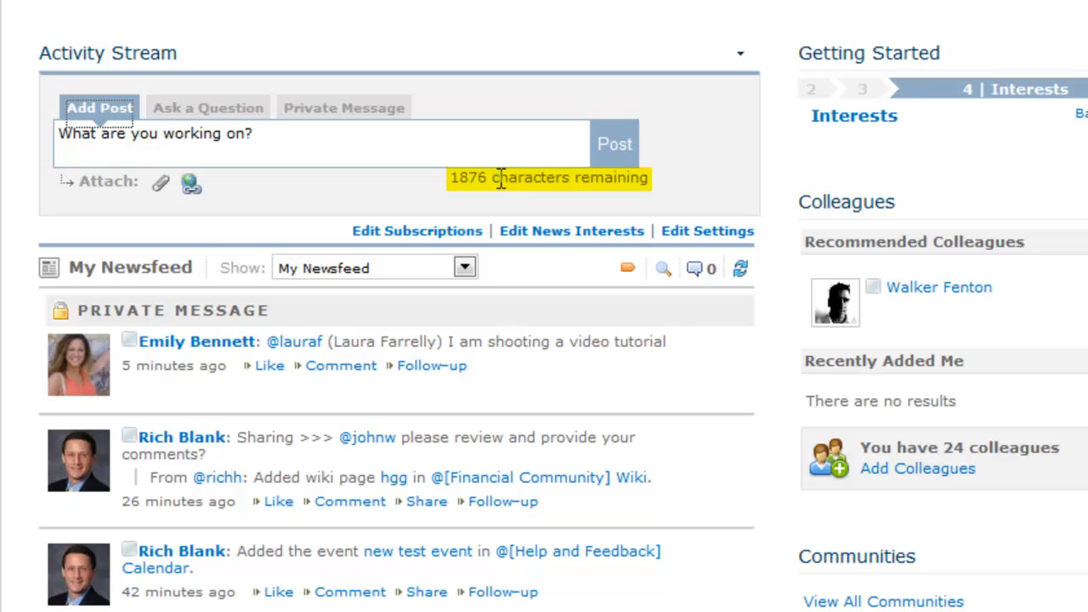
pyautogui.write('how many characters remain')
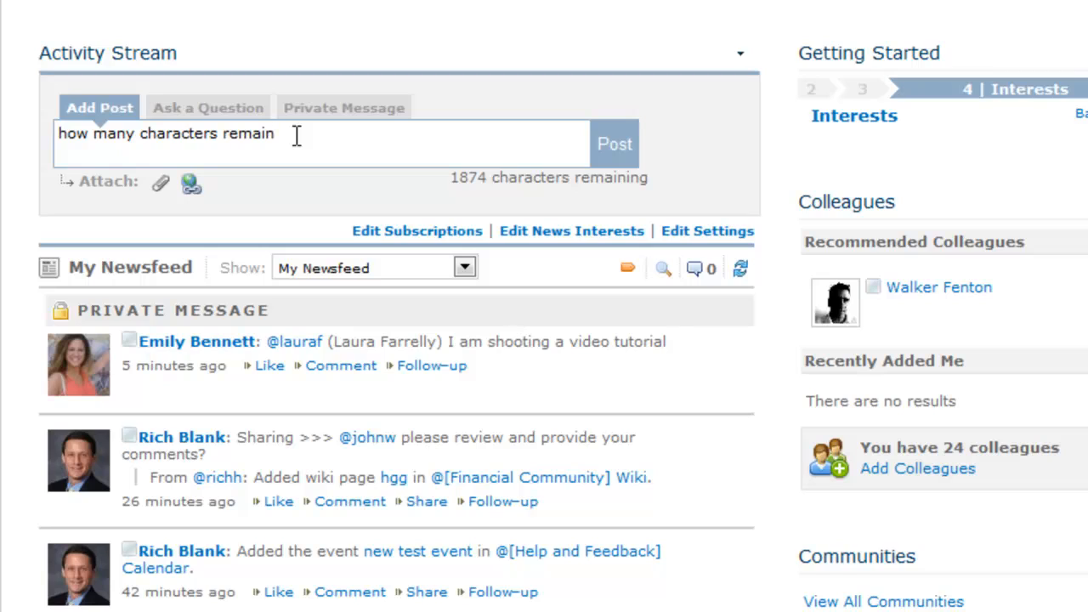
pyautogui.press('enter')
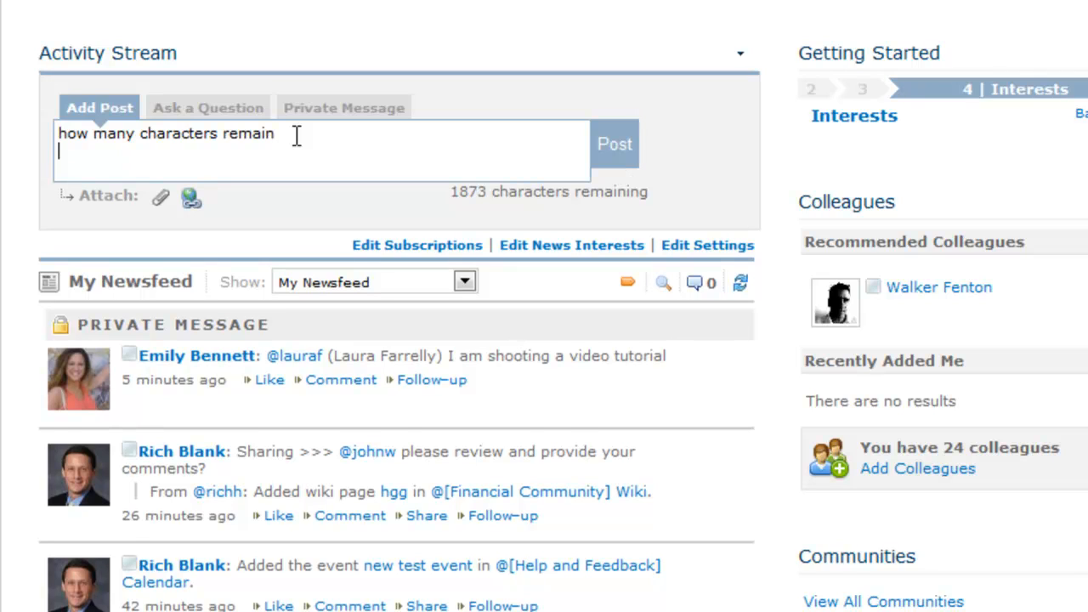
pyautogui.write('paragraphs')
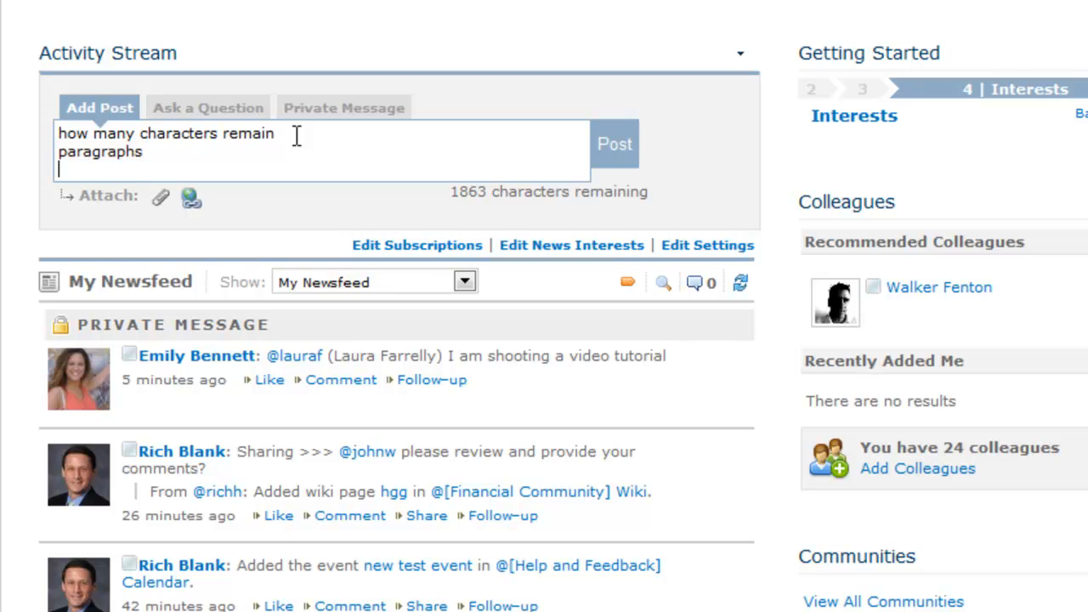
pyautogui.write('-bull')
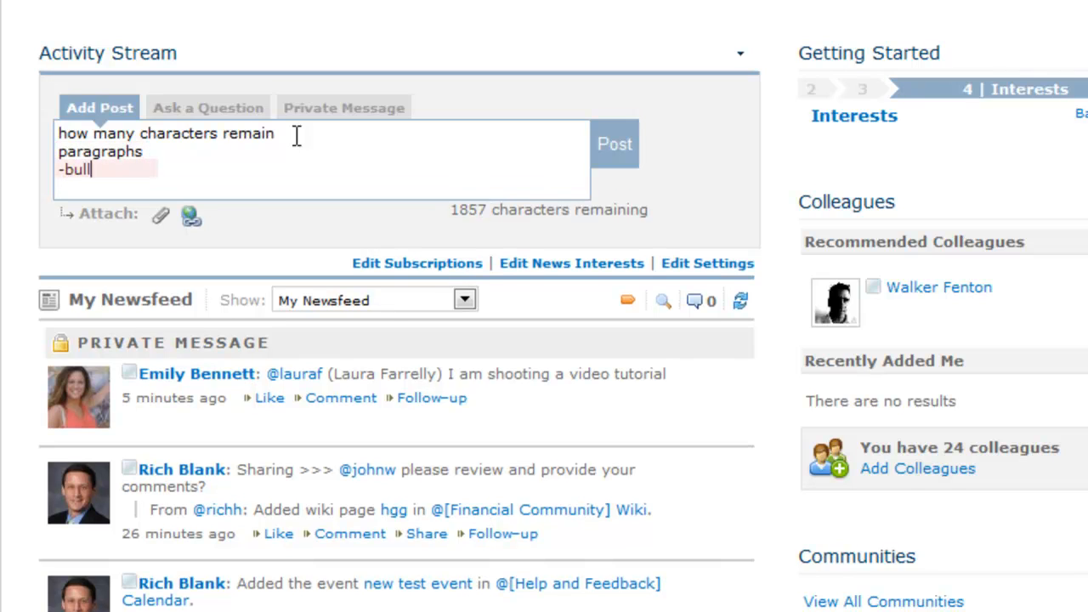
pyautogui.write('et points')
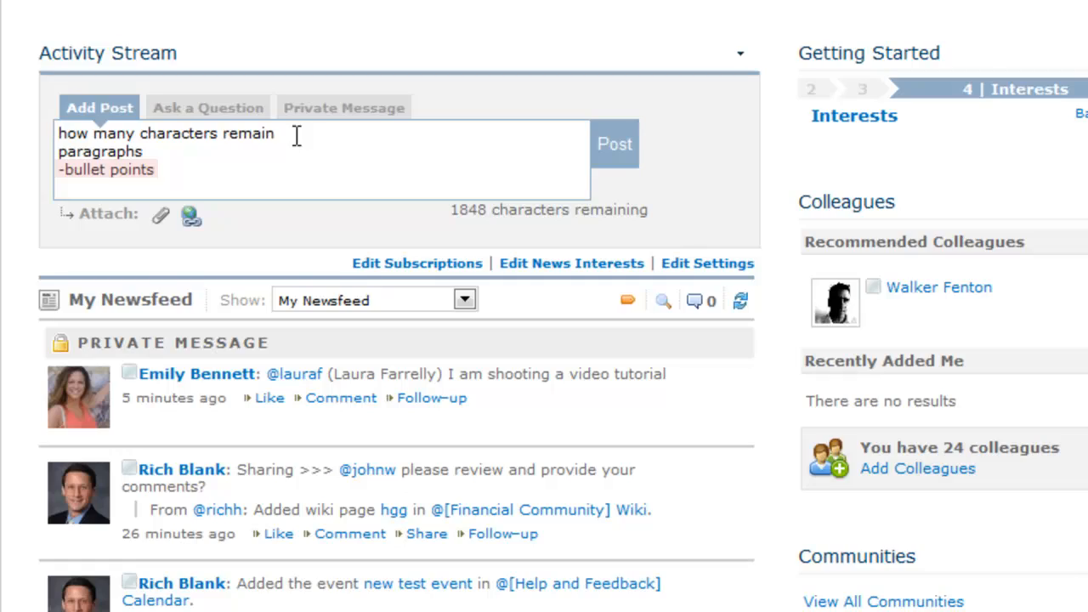
pyautogui.click(613, 143)
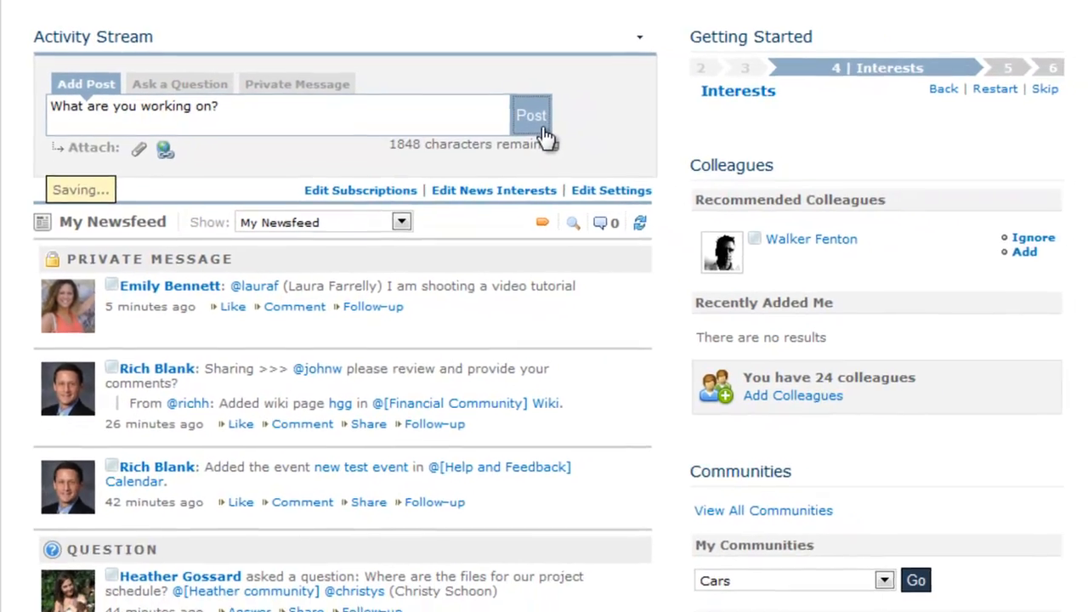
pyautogui.click(530, 116)
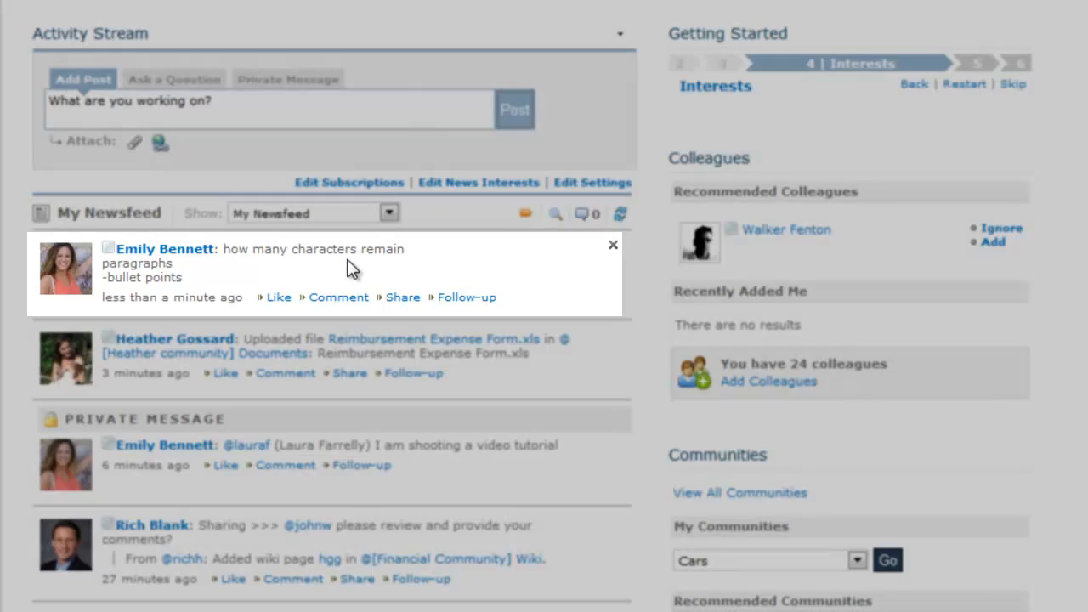
pyautogui.scroll(-3)
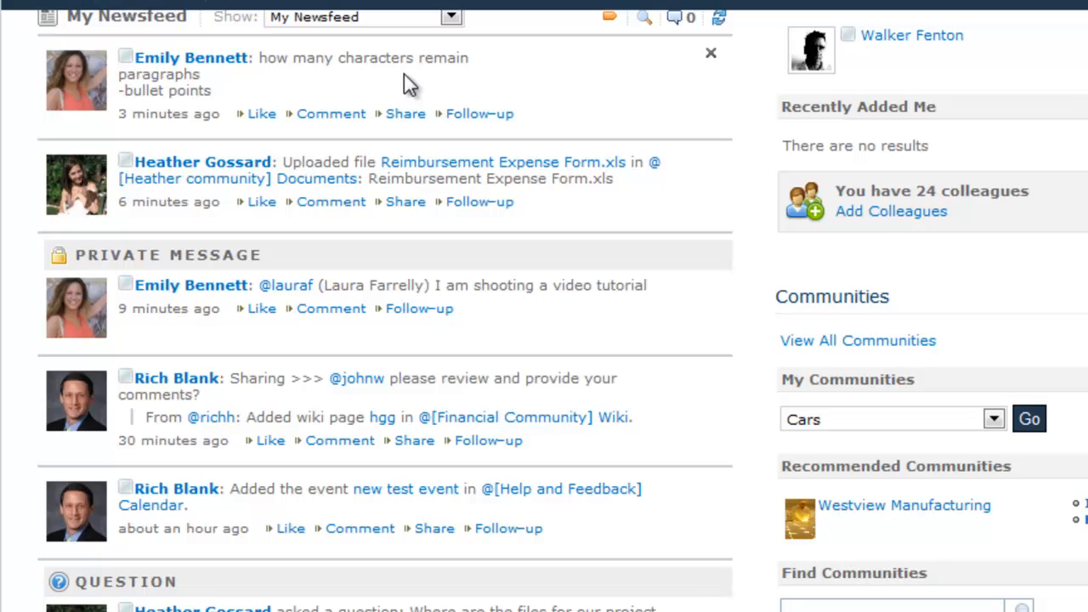
pyautogui.scroll(-3)
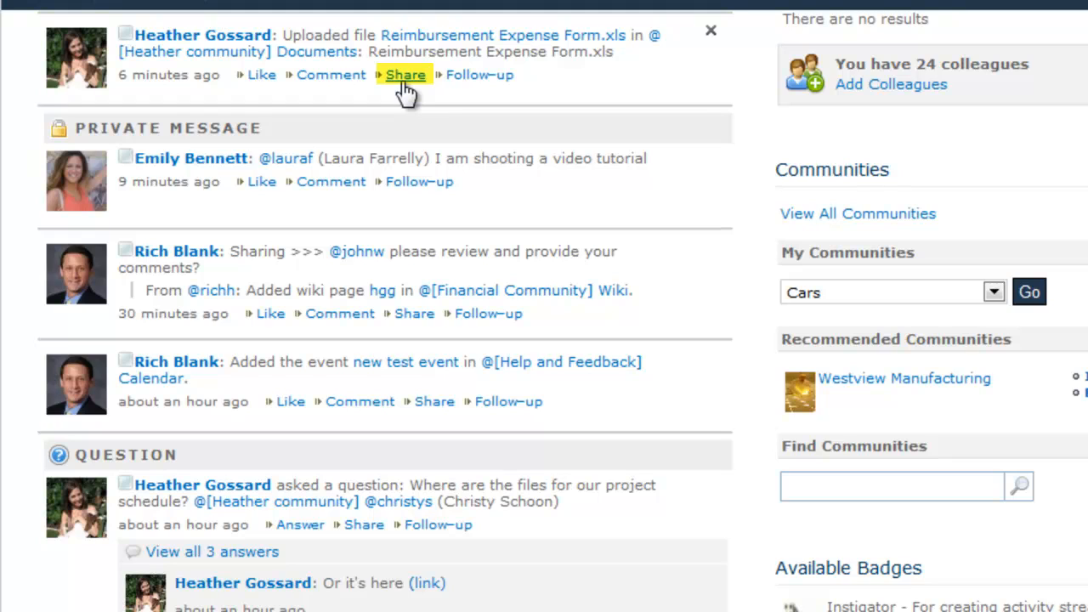
pyautogui.click(405, 74)
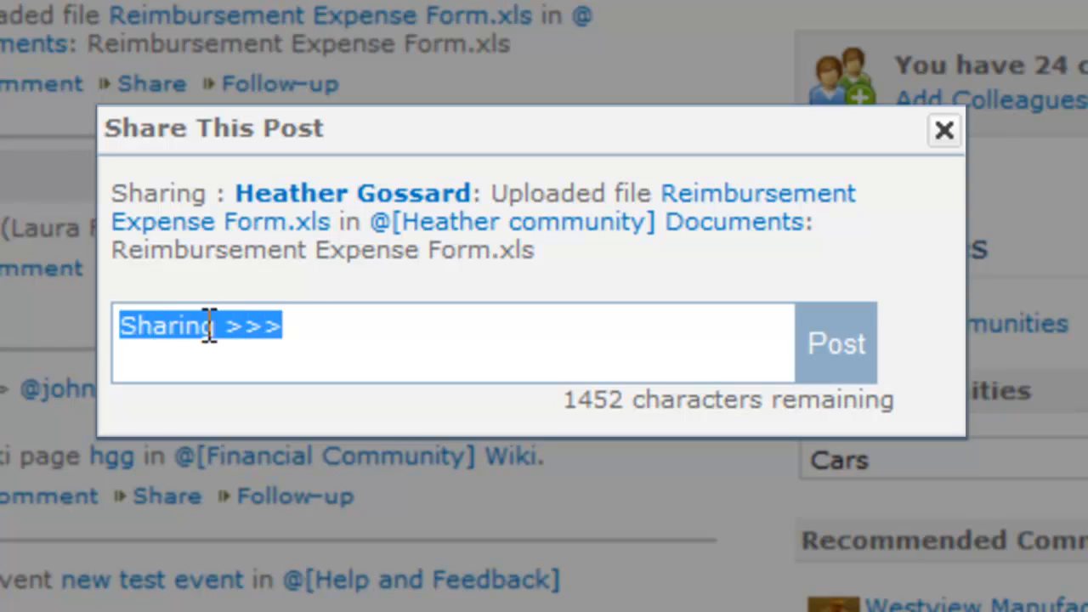
pyautogui.write('@')
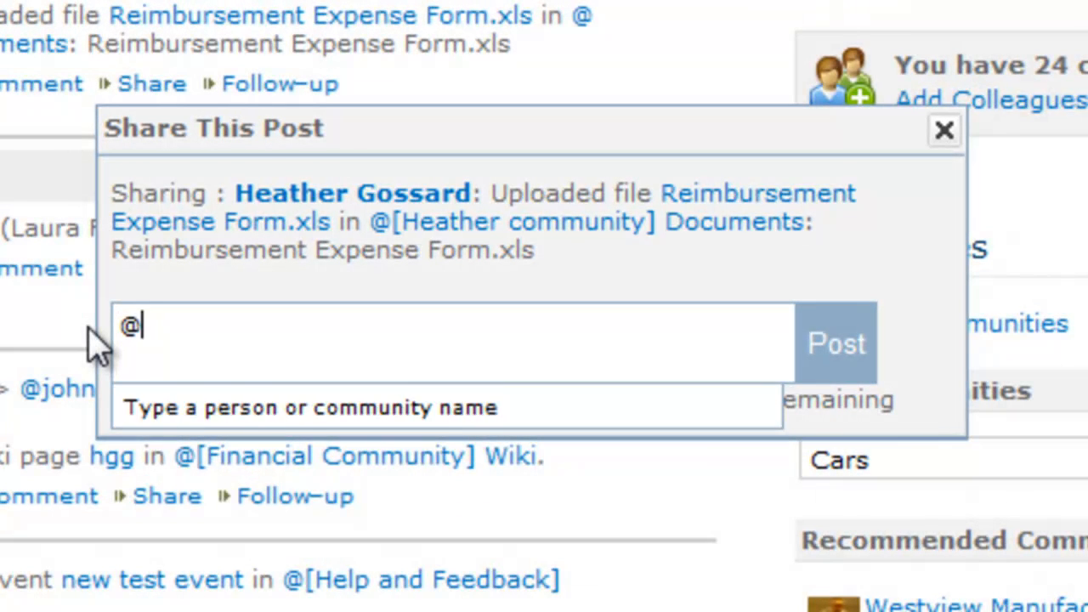
pyautogui.write('lauraf')
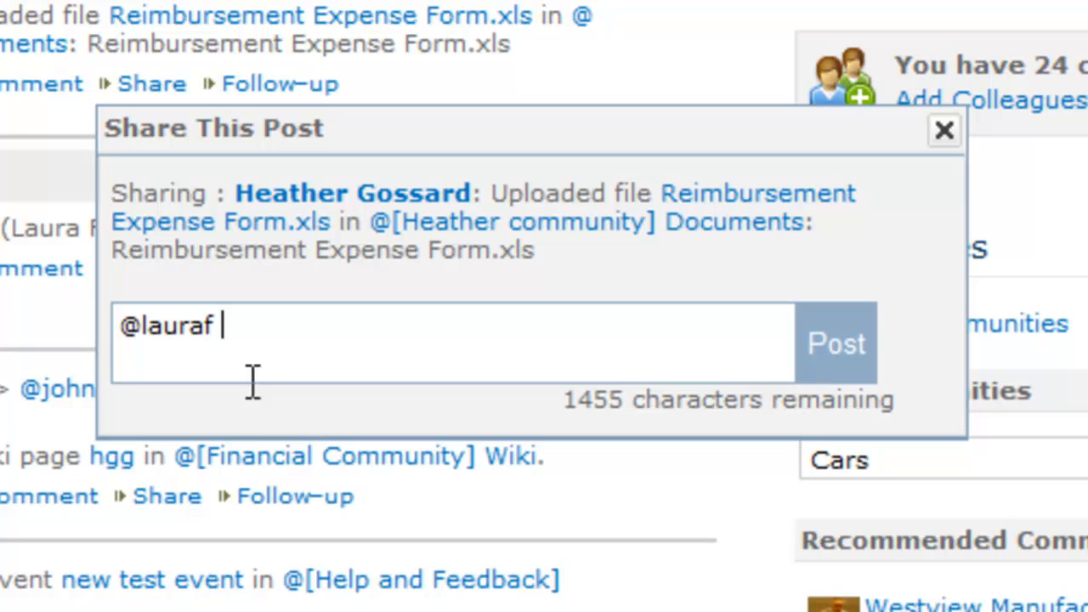
pyautogui.write('document')
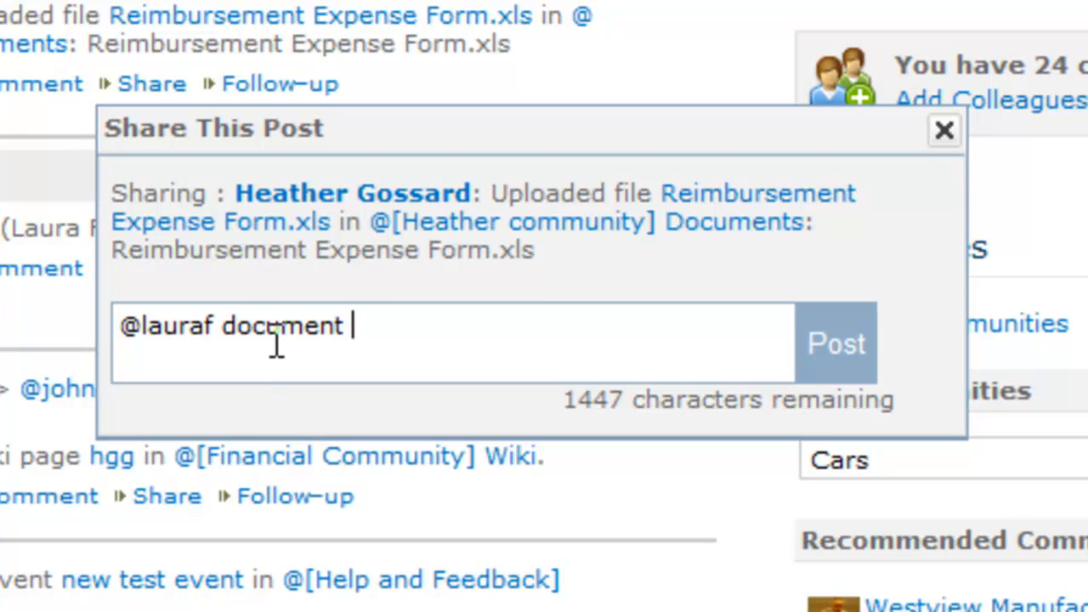
pyautogui.write('sharing')
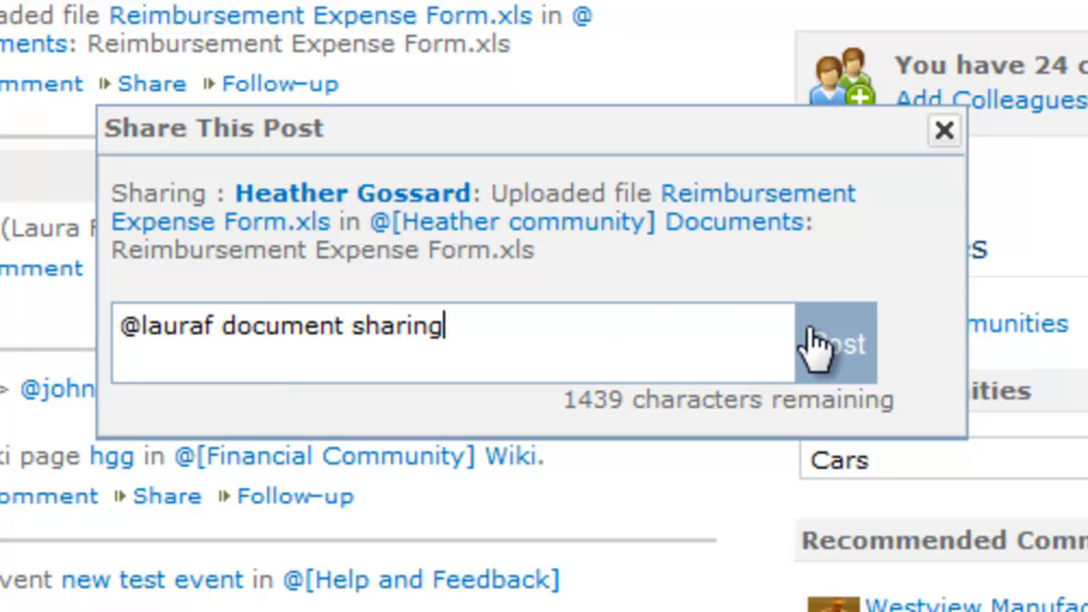
pyautogui.click(837, 343)
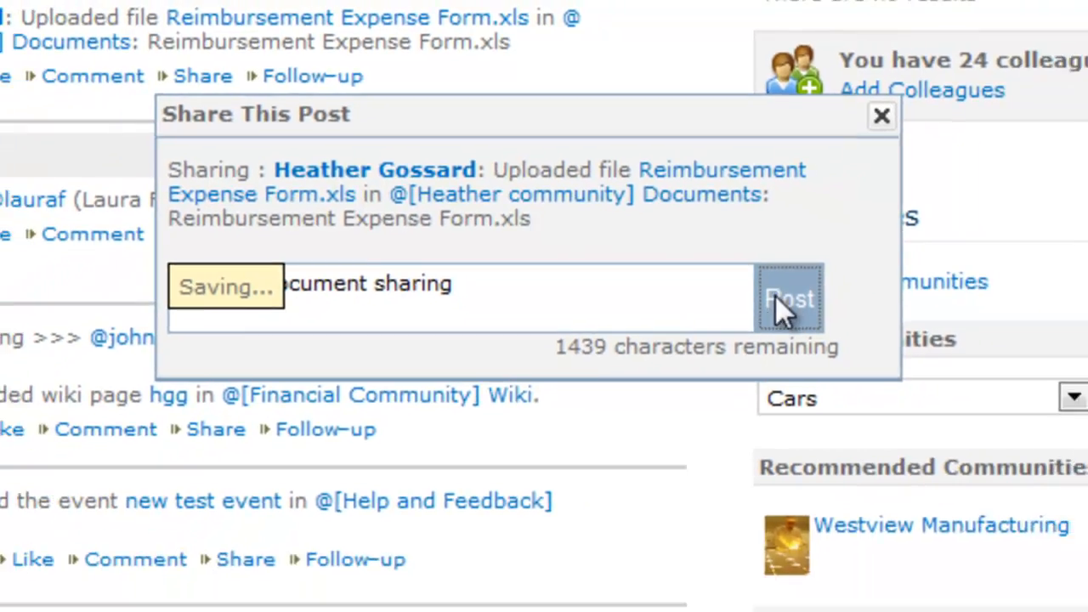
pyautogui.click(789, 299)
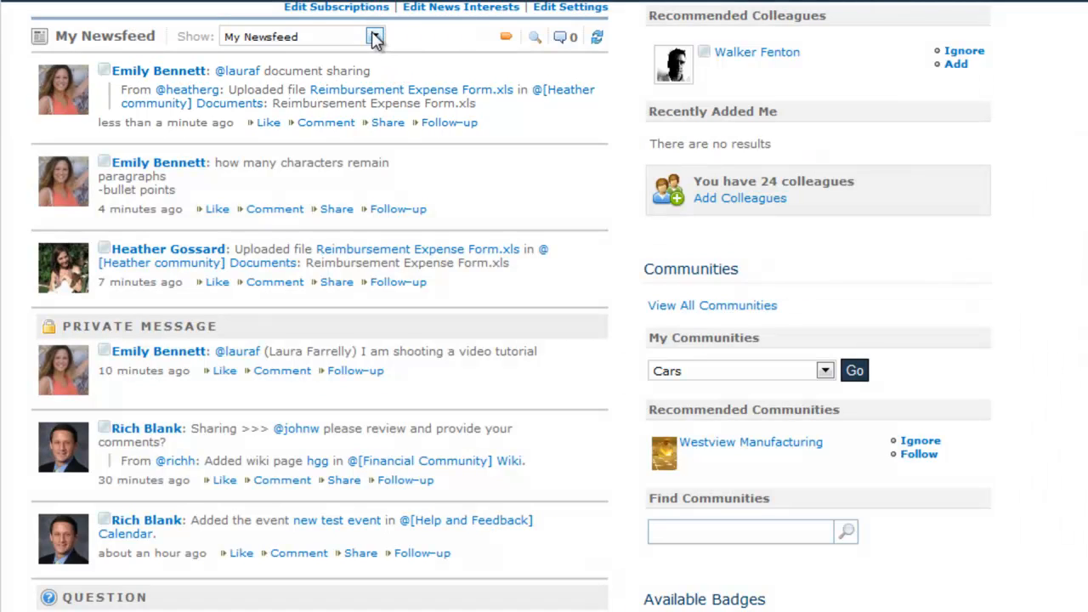
# Filter the feed to Questions, flag the project schedule question, then show Follow-up items
pyautogui.click(374, 37)
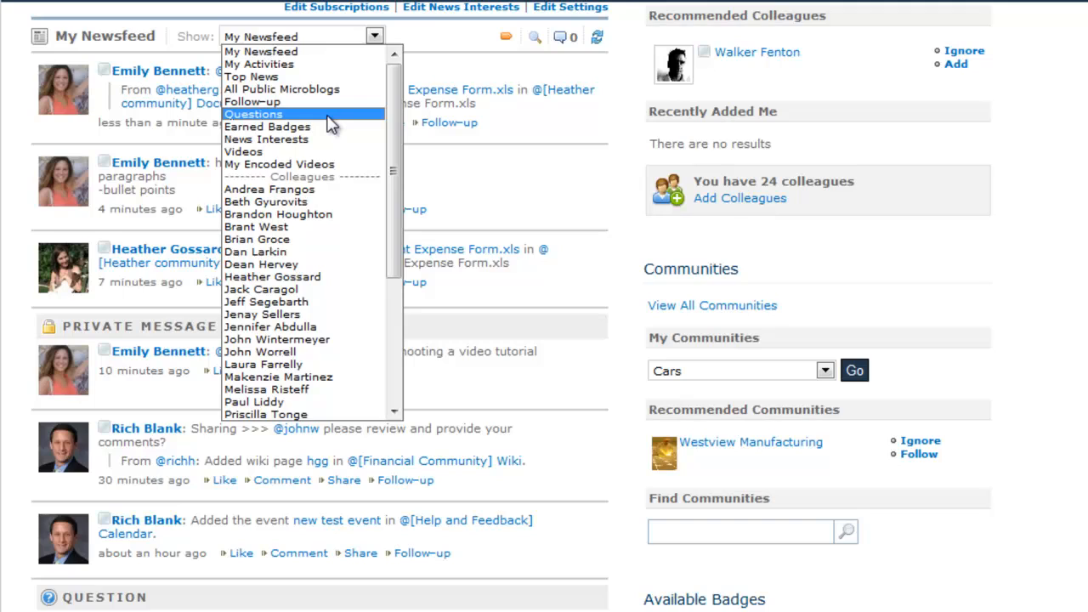
pyautogui.click(253, 112)
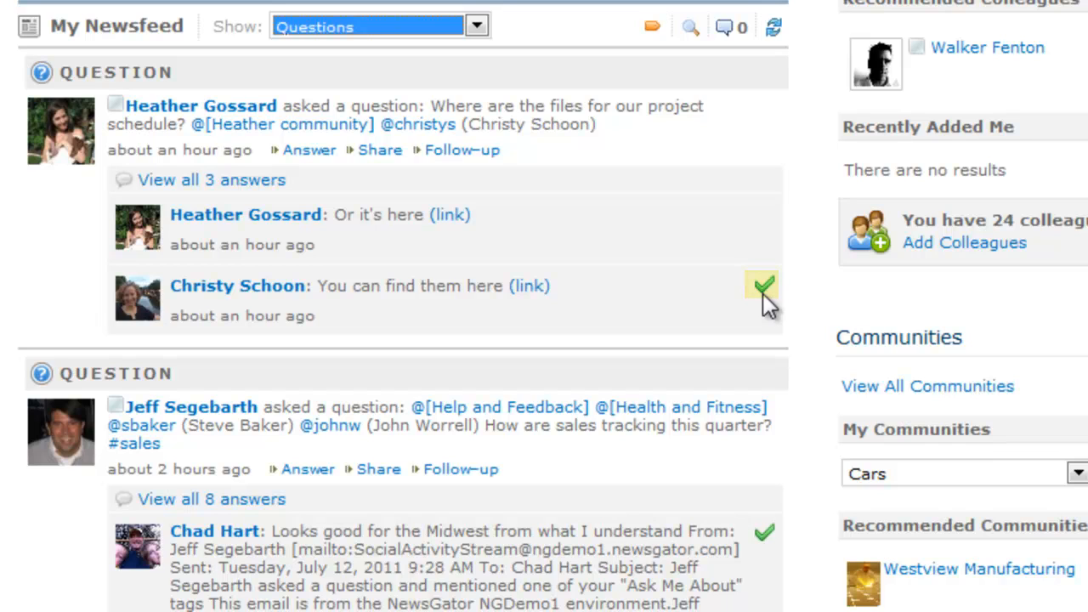
pyautogui.moveTo(761, 286)
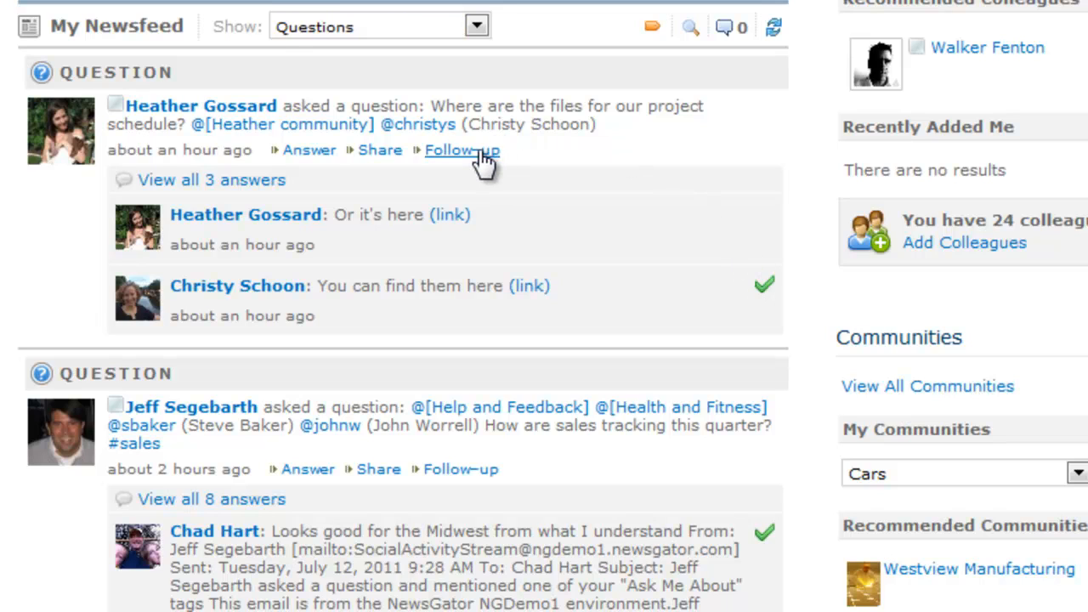
pyautogui.moveTo(463, 149)
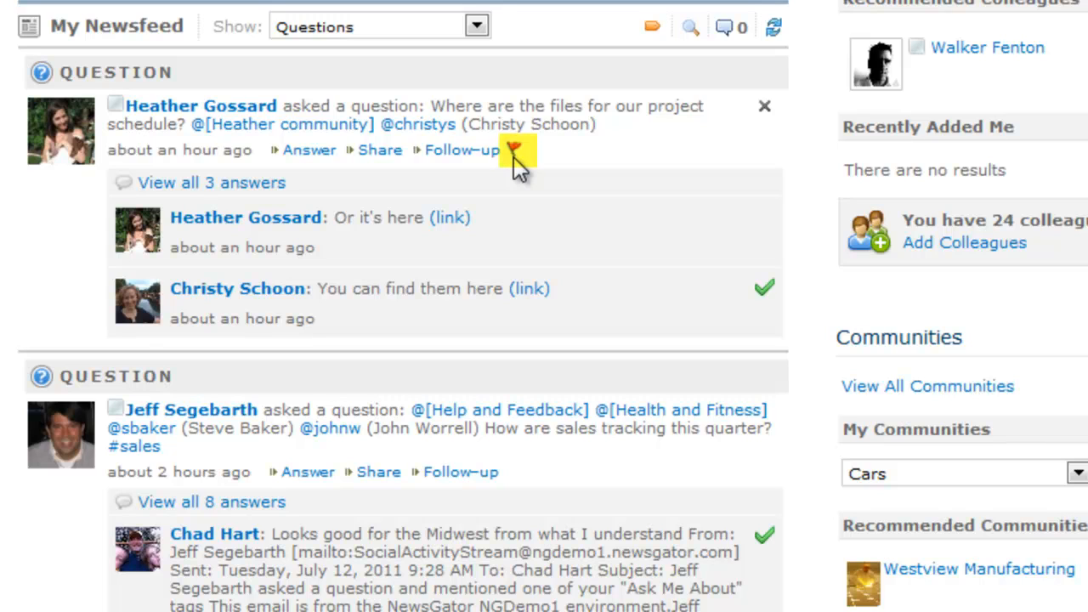
pyautogui.moveTo(506, 43)
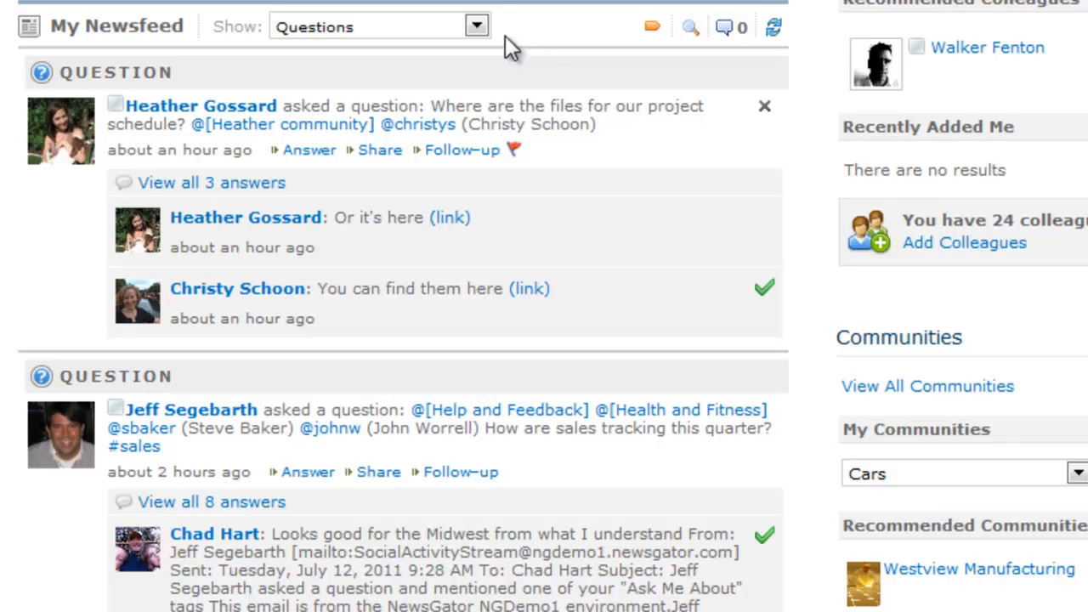
pyautogui.click(476, 25)
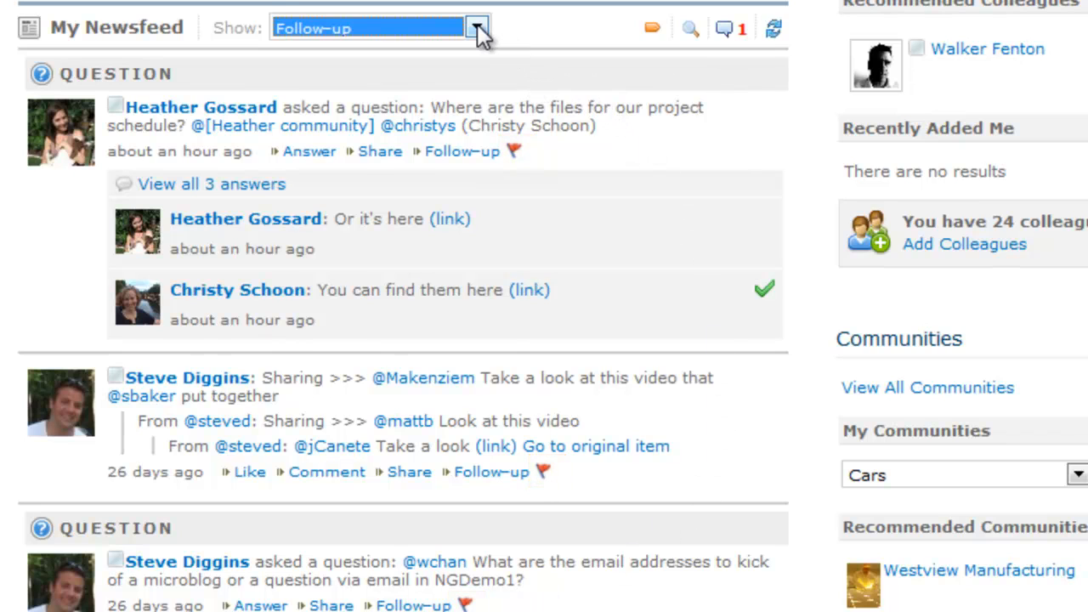
pyautogui.click(477, 27)
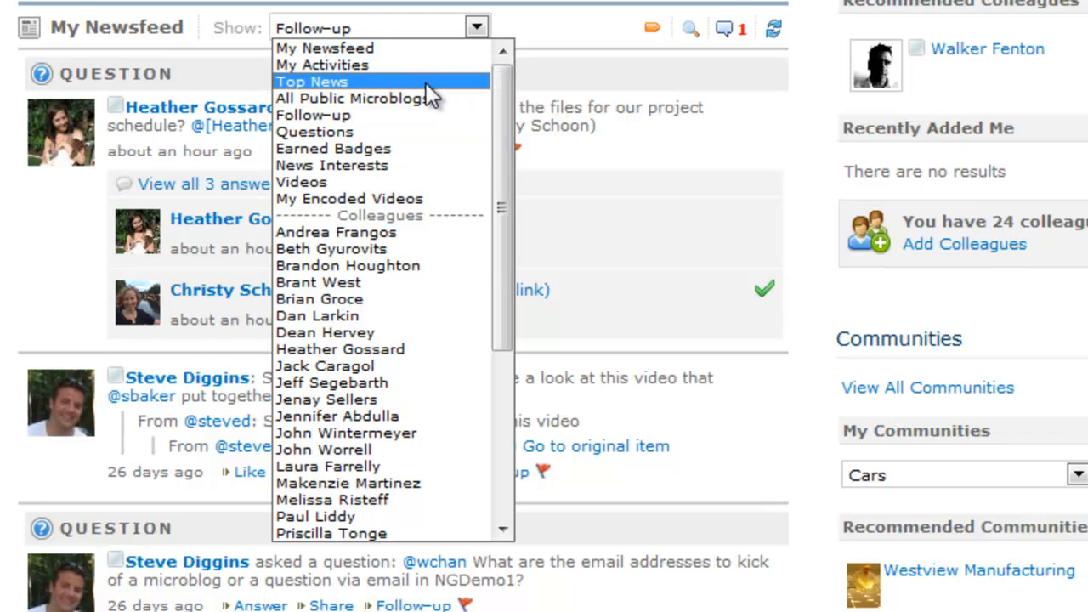
pyautogui.click(313, 82)
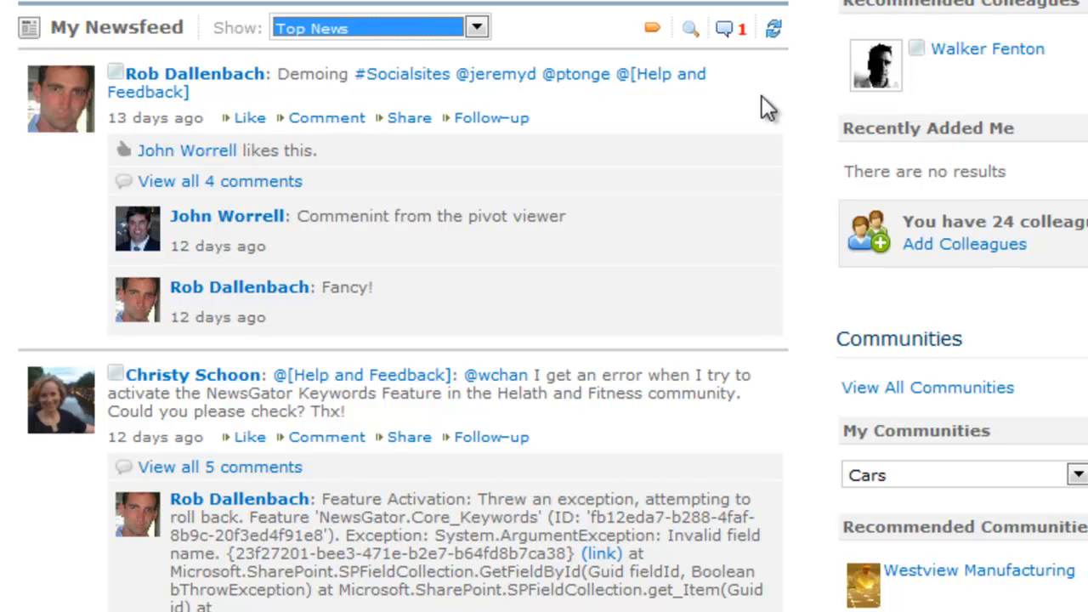
pyautogui.scroll(-3)
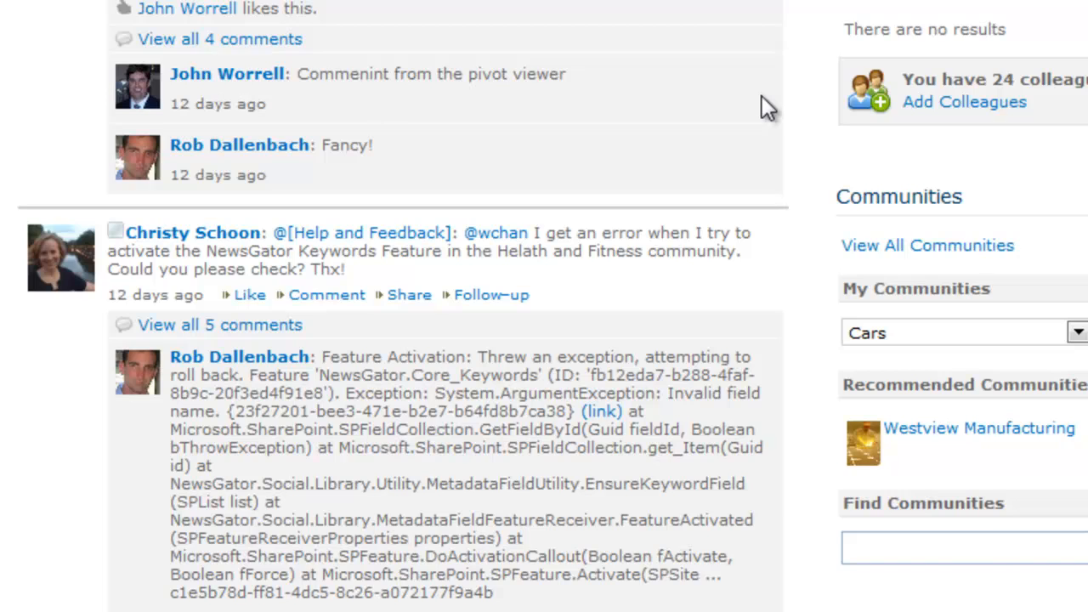
pyautogui.scroll(-3)
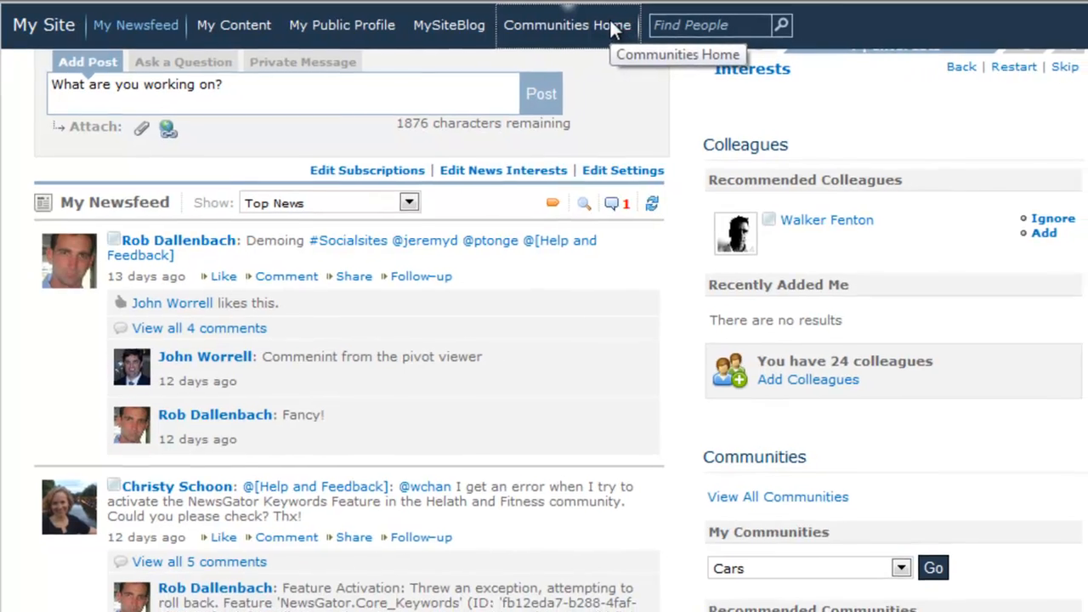
# Go to Communities Home and launch the Activity Stream Pivot Viewer of My Newsfeed
pyautogui.click(568, 25)
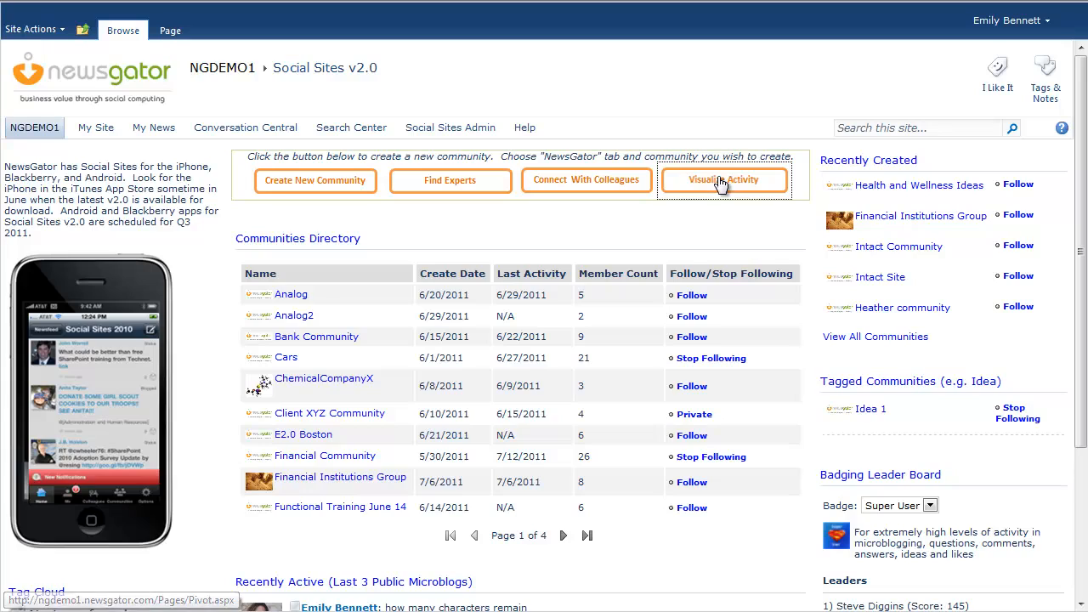
pyautogui.click(723, 180)
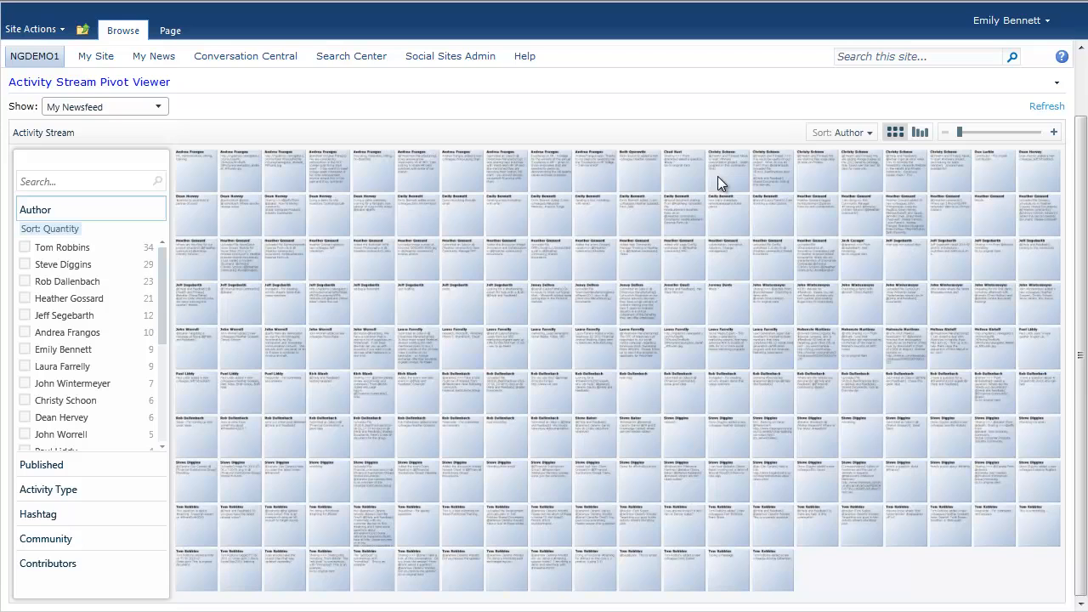
pyautogui.moveTo(727, 136)
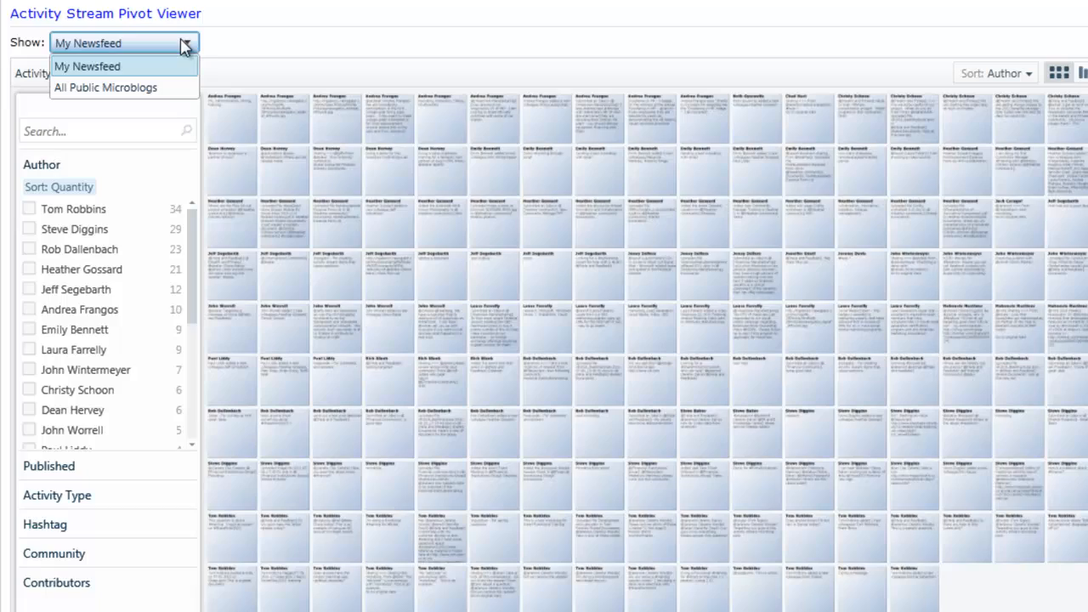
pyautogui.click(88, 66)
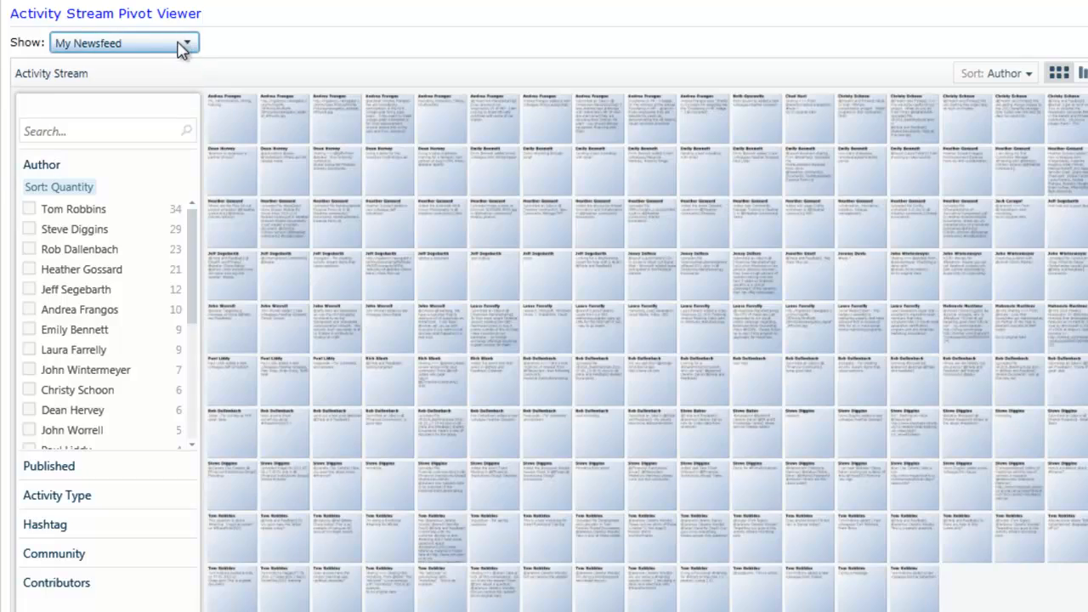
pyautogui.scroll(-3)
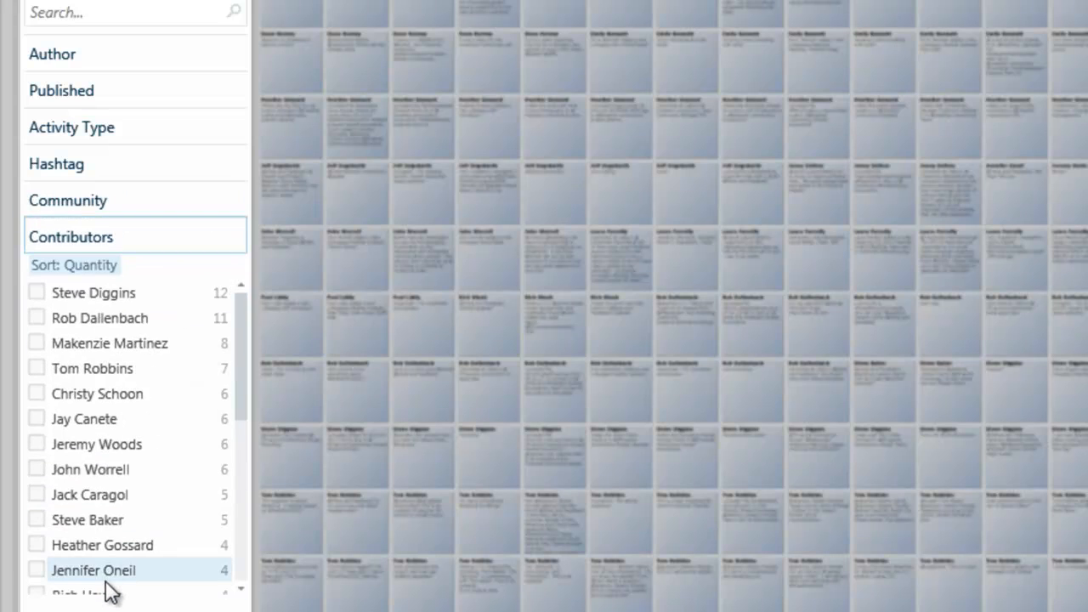
pyautogui.moveTo(153, 367)
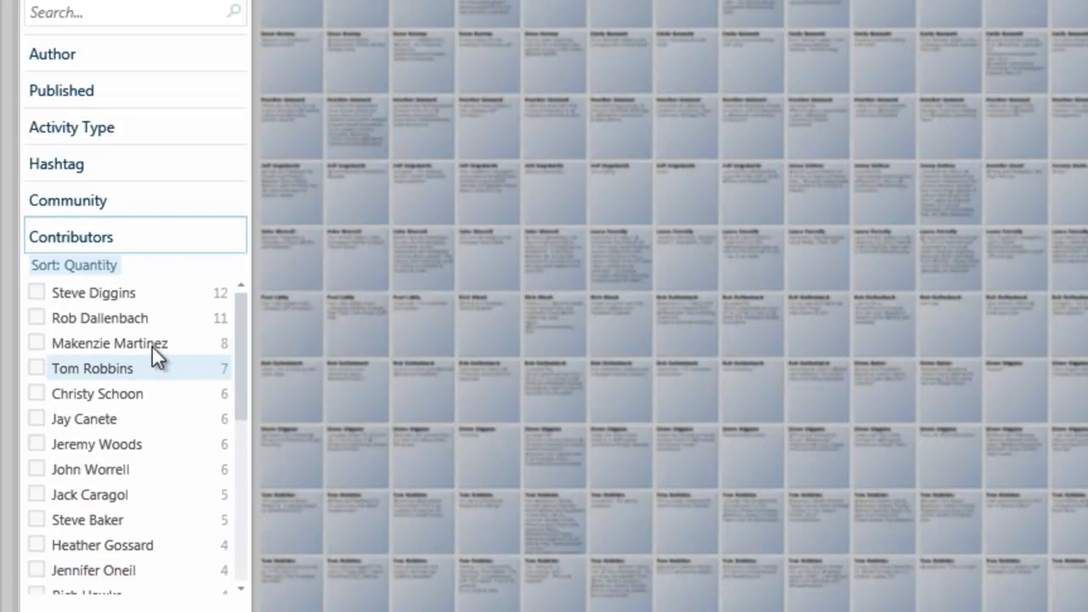
pyautogui.click(35, 318)
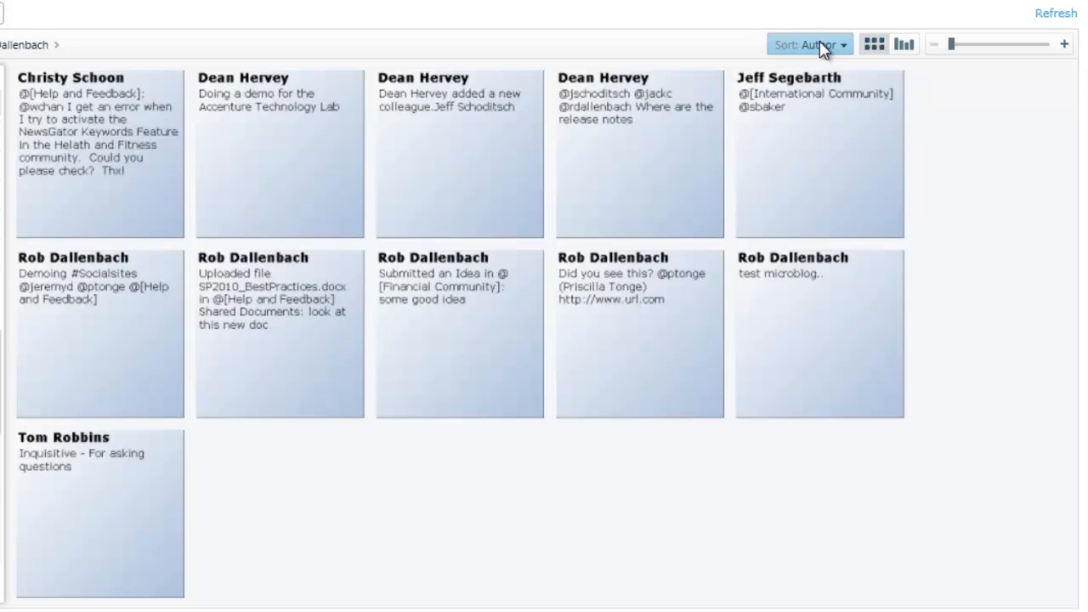
pyautogui.click(905, 45)
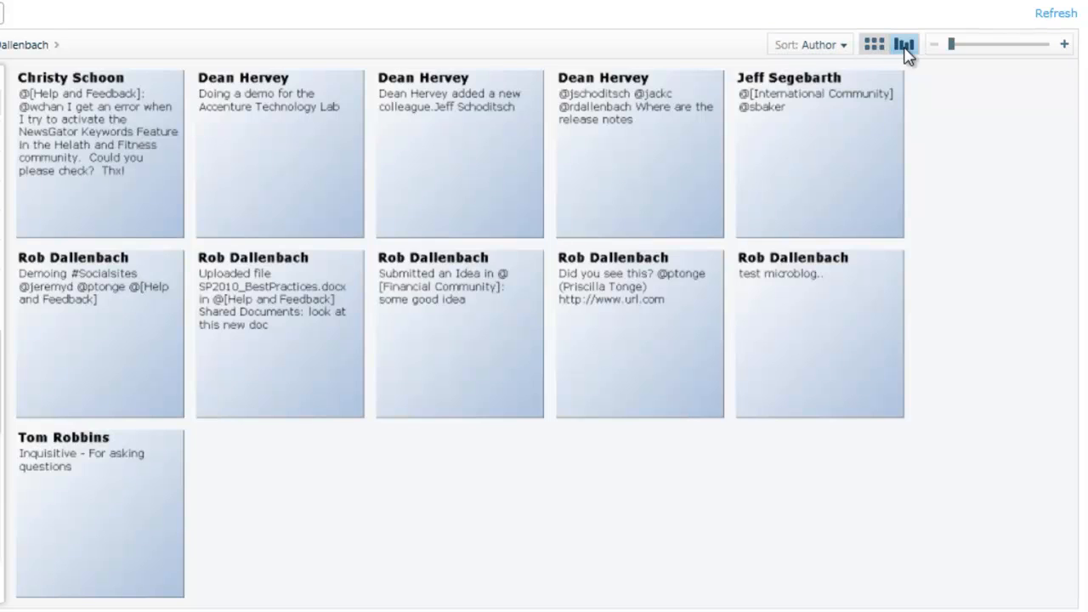
pyautogui.moveTo(808, 44)
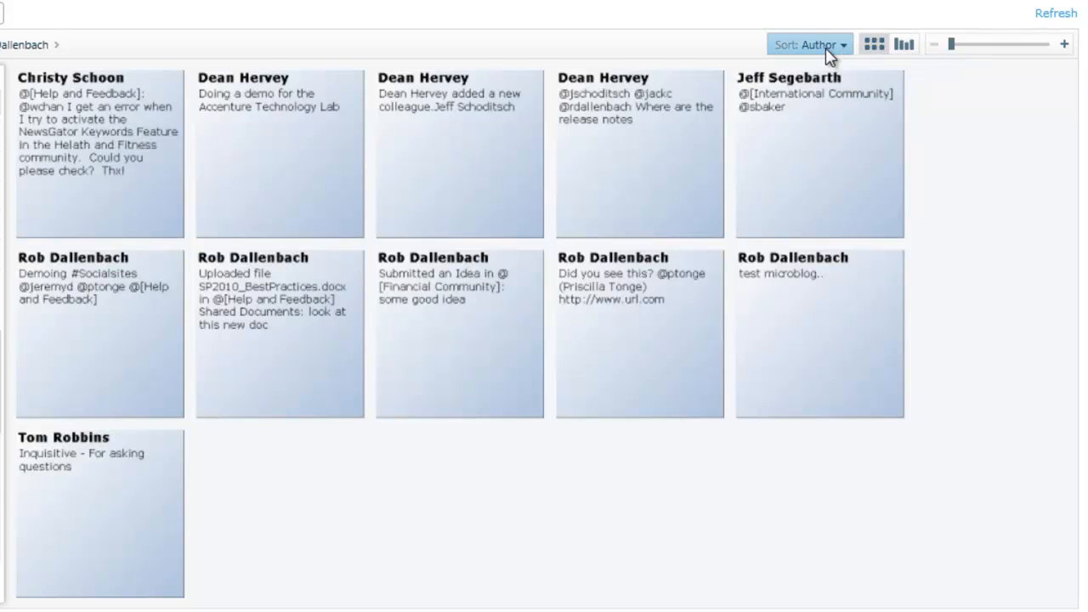
pyautogui.click(904, 44)
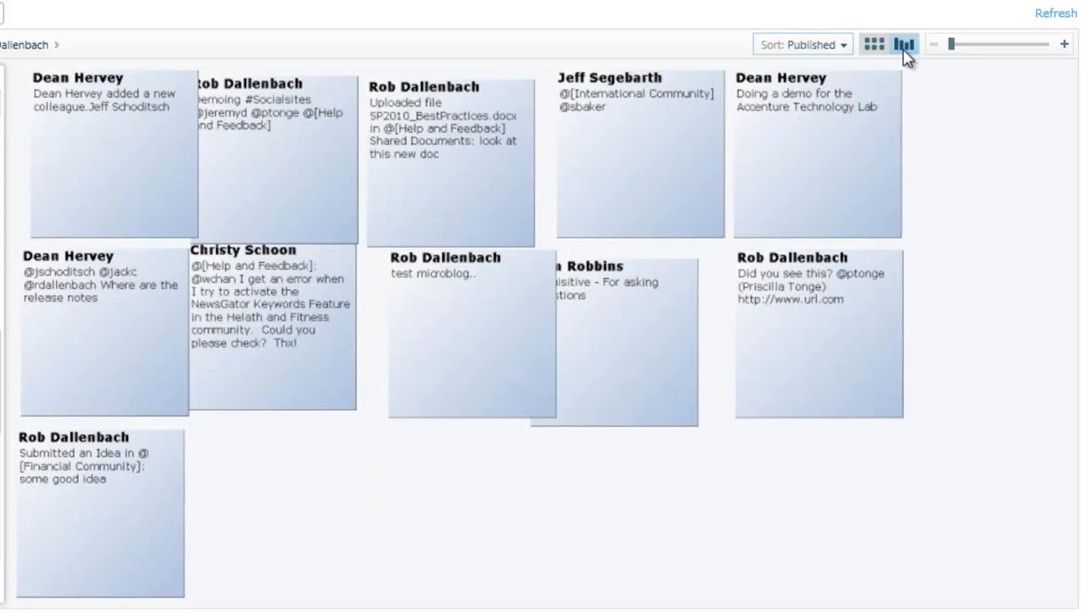
pyautogui.click(905, 45)
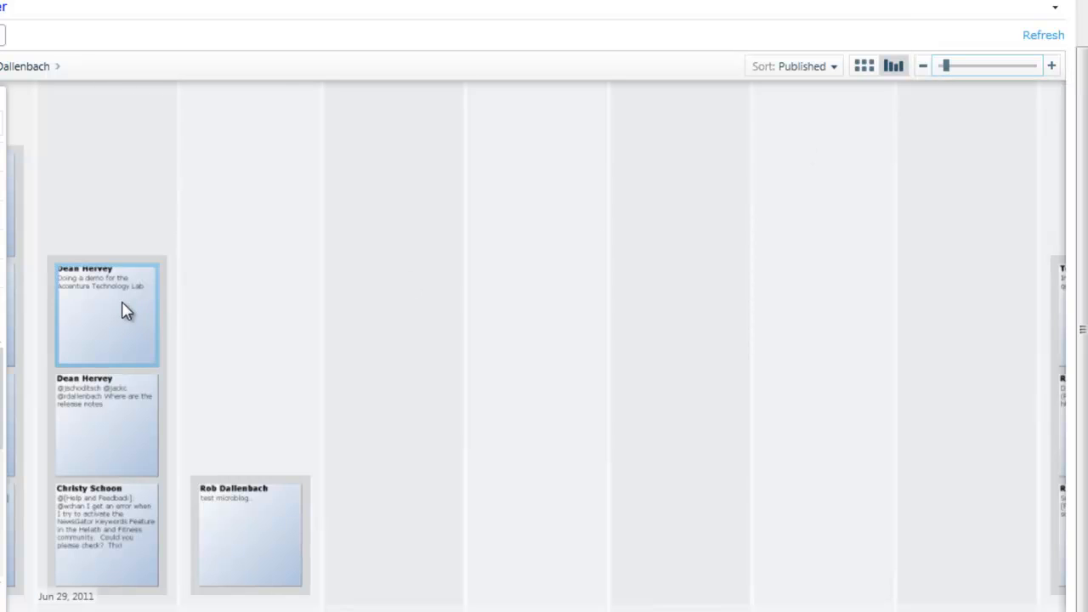
pyautogui.click(105, 313)
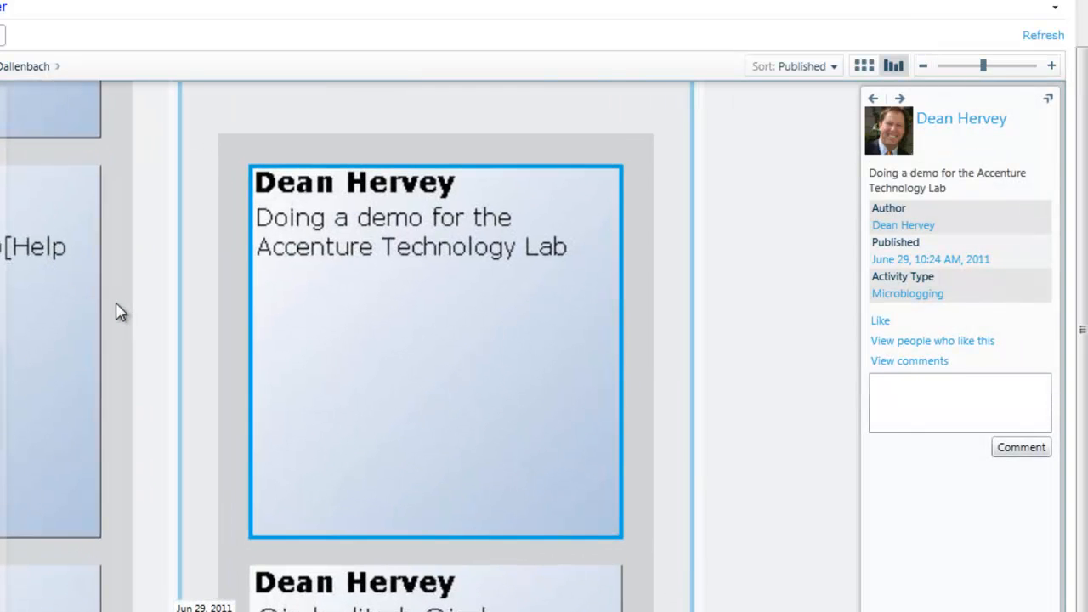